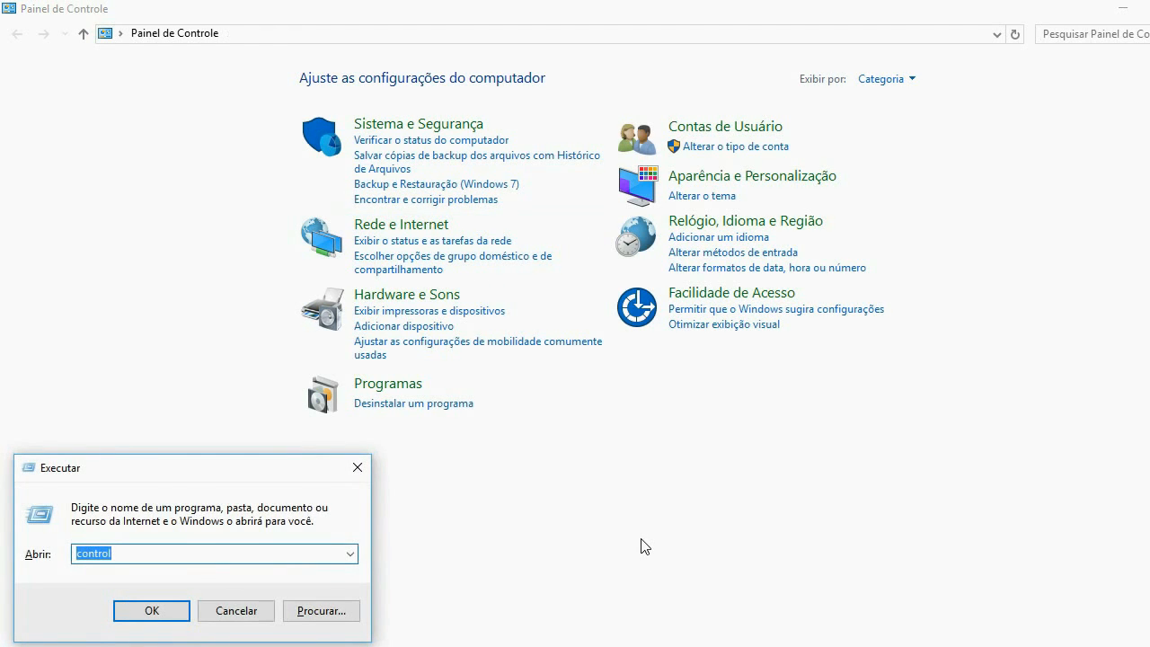
From 'control', reach User Accounts and select Editor de Miniaturas for renaming.
click(151, 611)
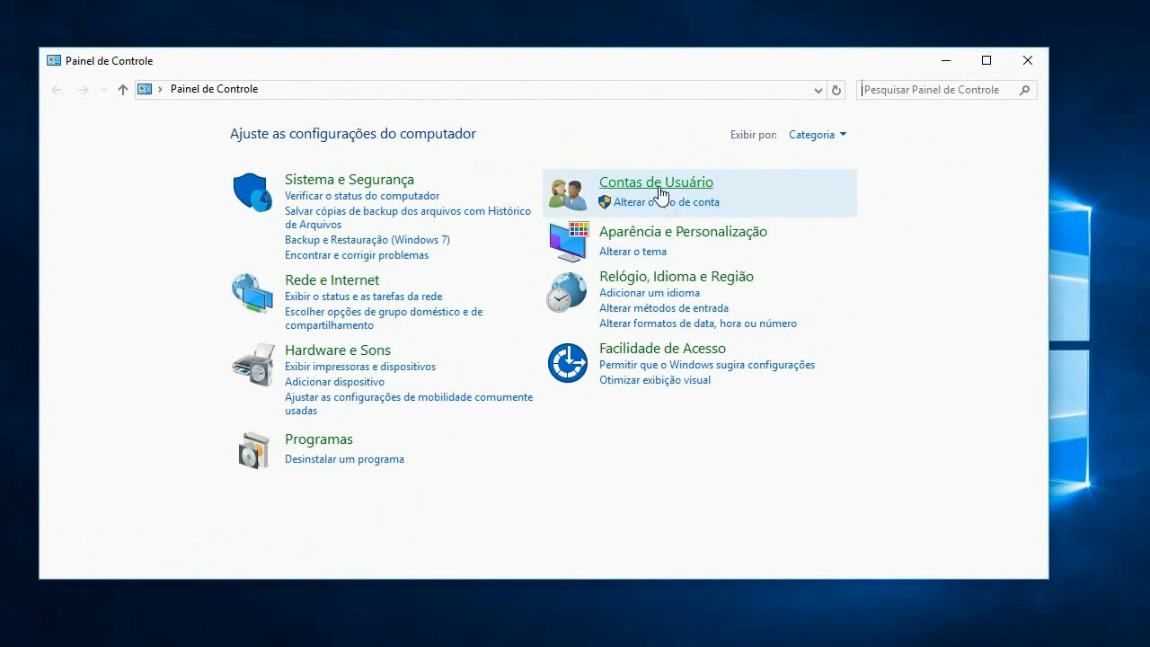
click(655, 182)
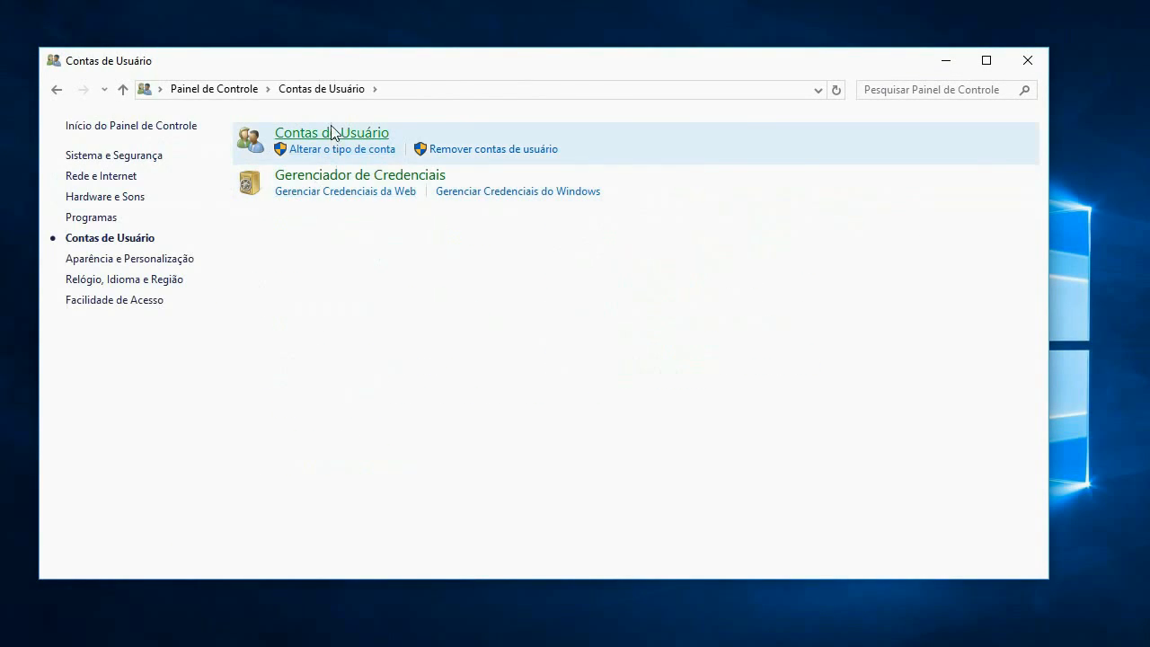
mouse_move(338, 140)
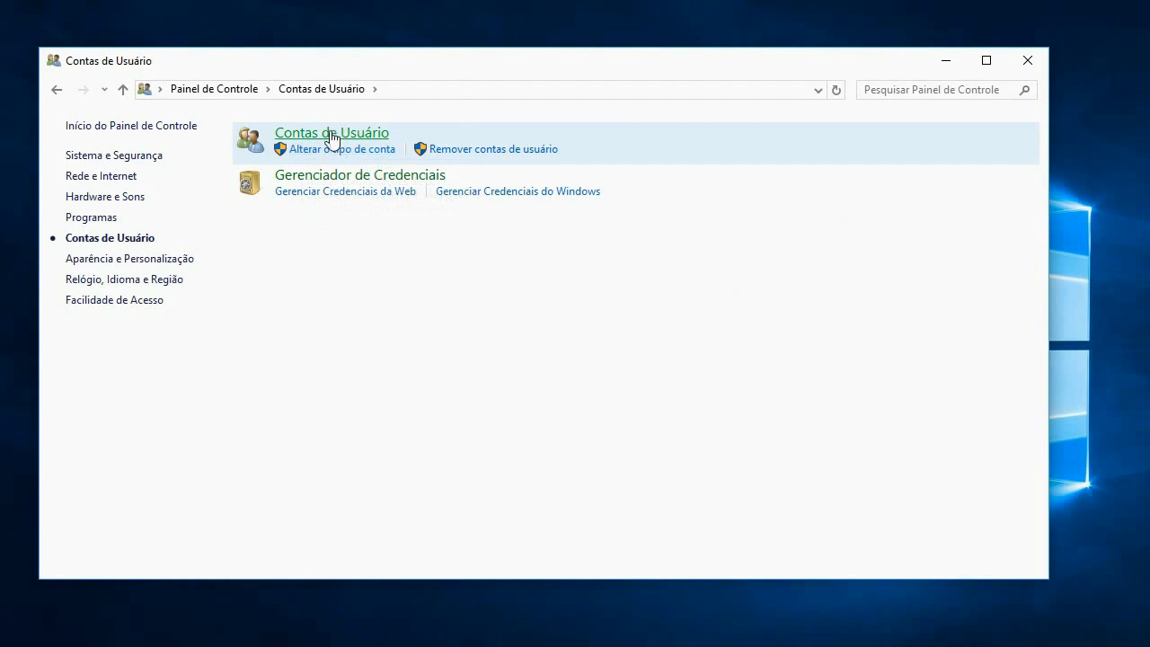
mouse_move(331, 133)
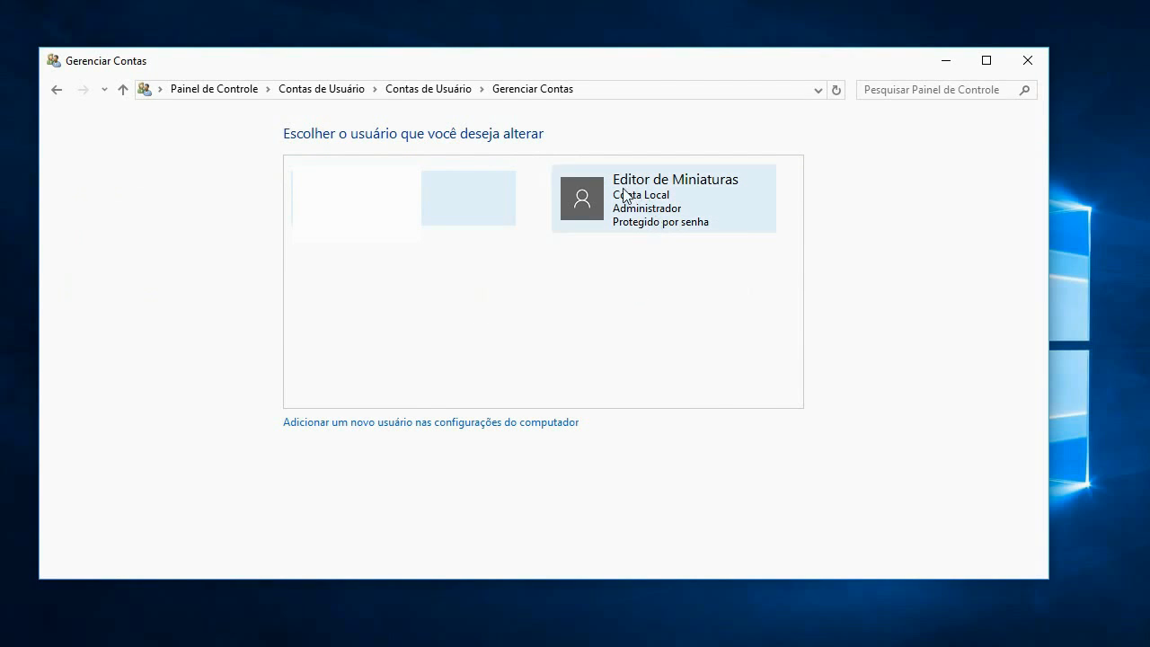
click(676, 198)
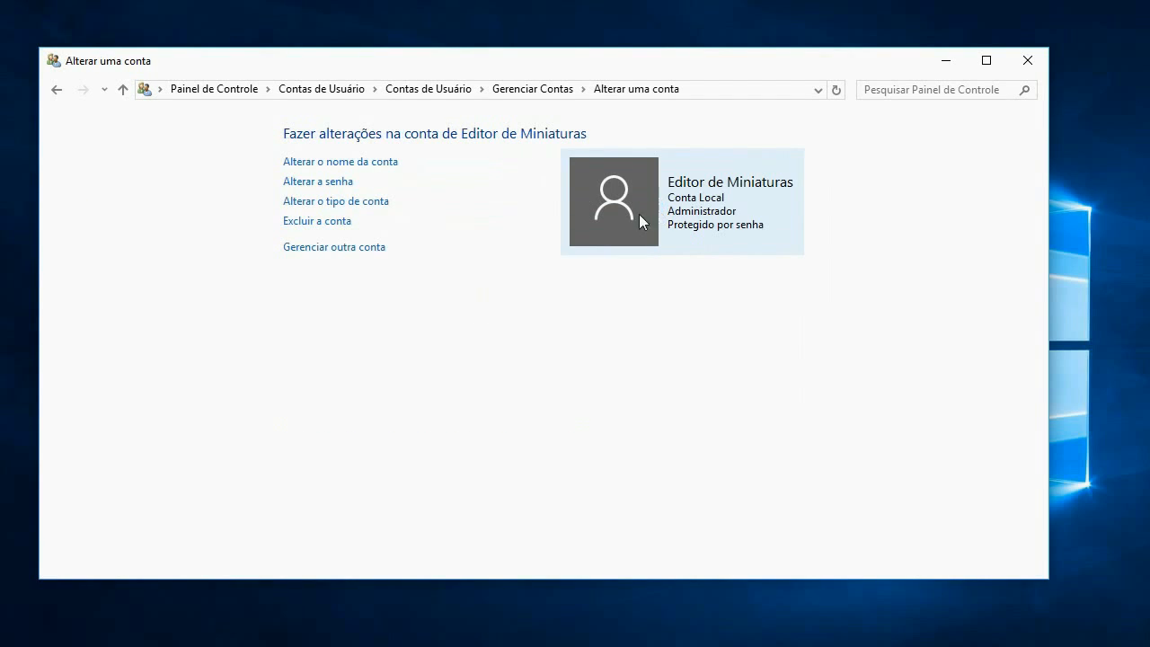
click(340, 161)
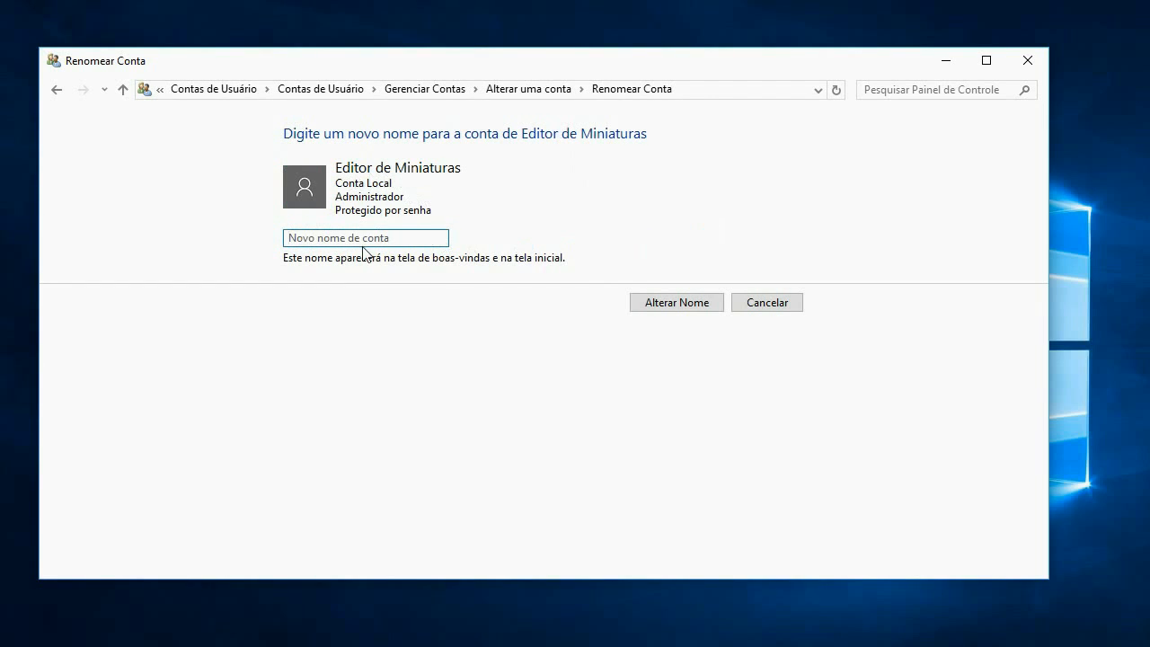
Enter the new name 'Editor vídeos' and confirm with 'Alterar Nome'.
text(Editor chefe de)
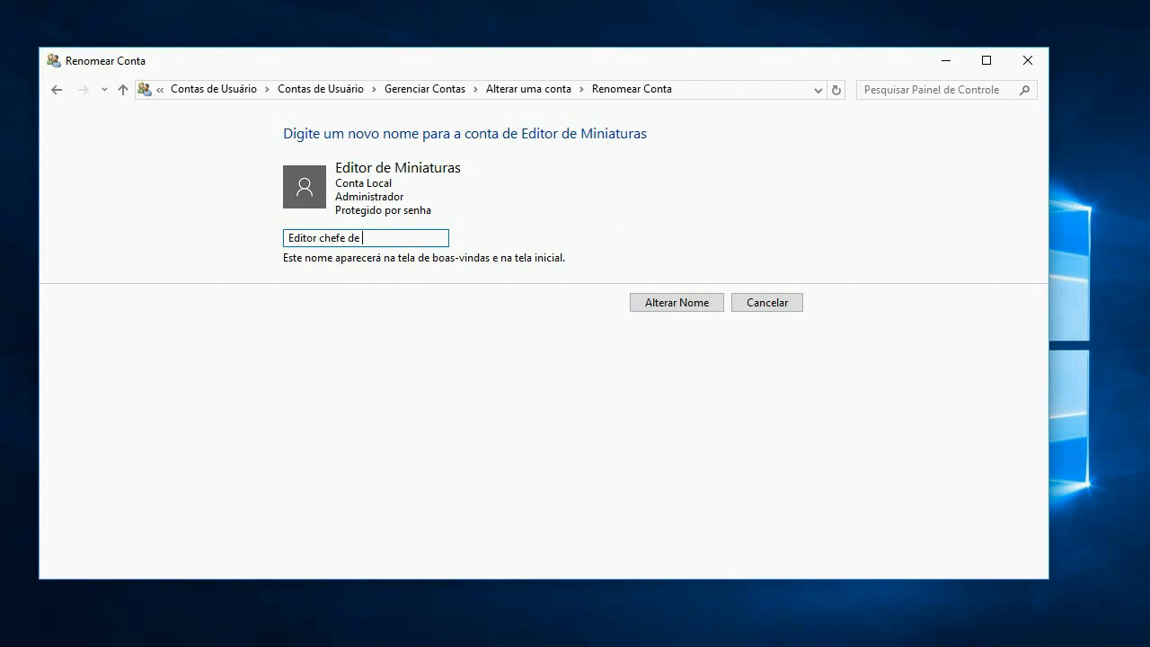
text(M)
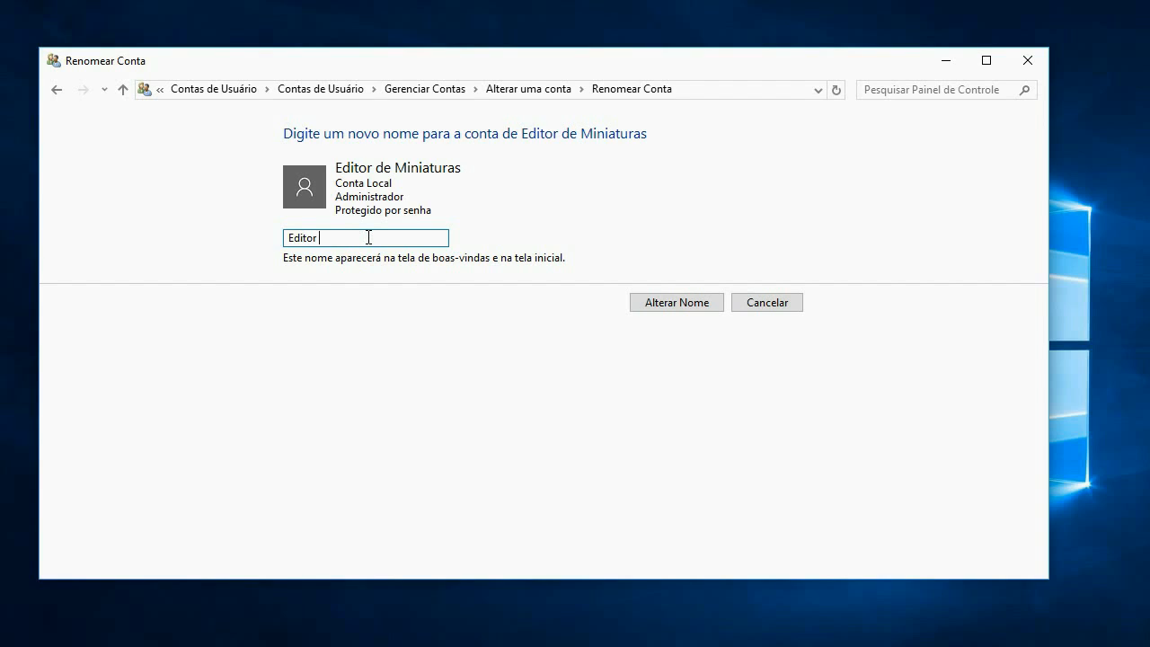
text(vídeos)
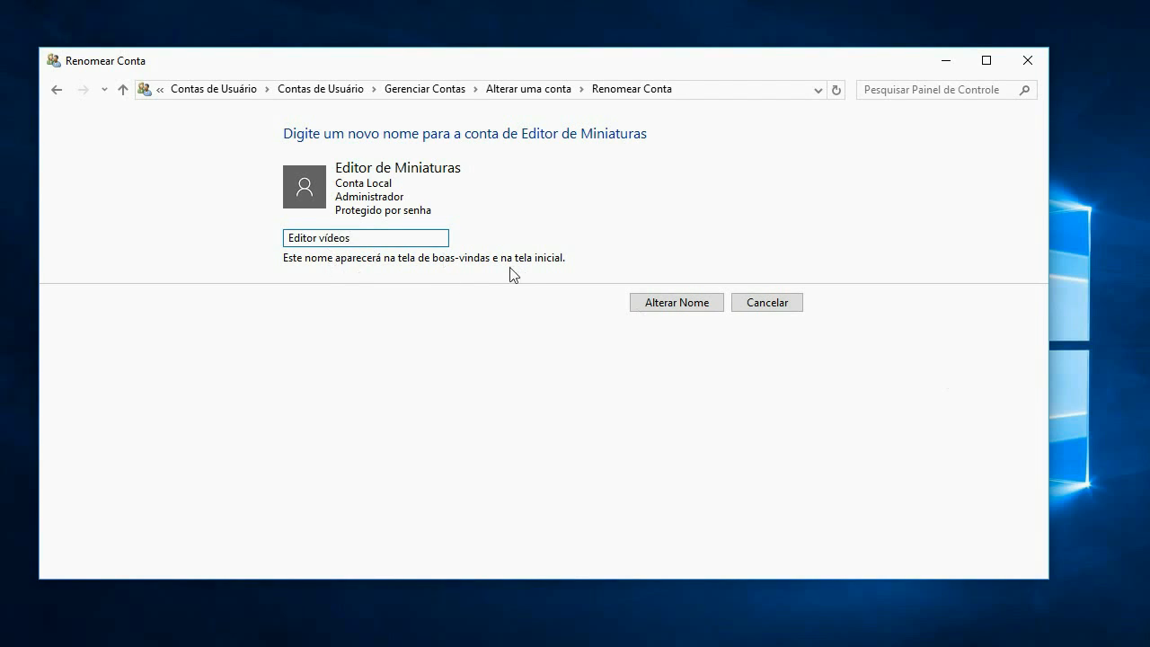
click(676, 302)
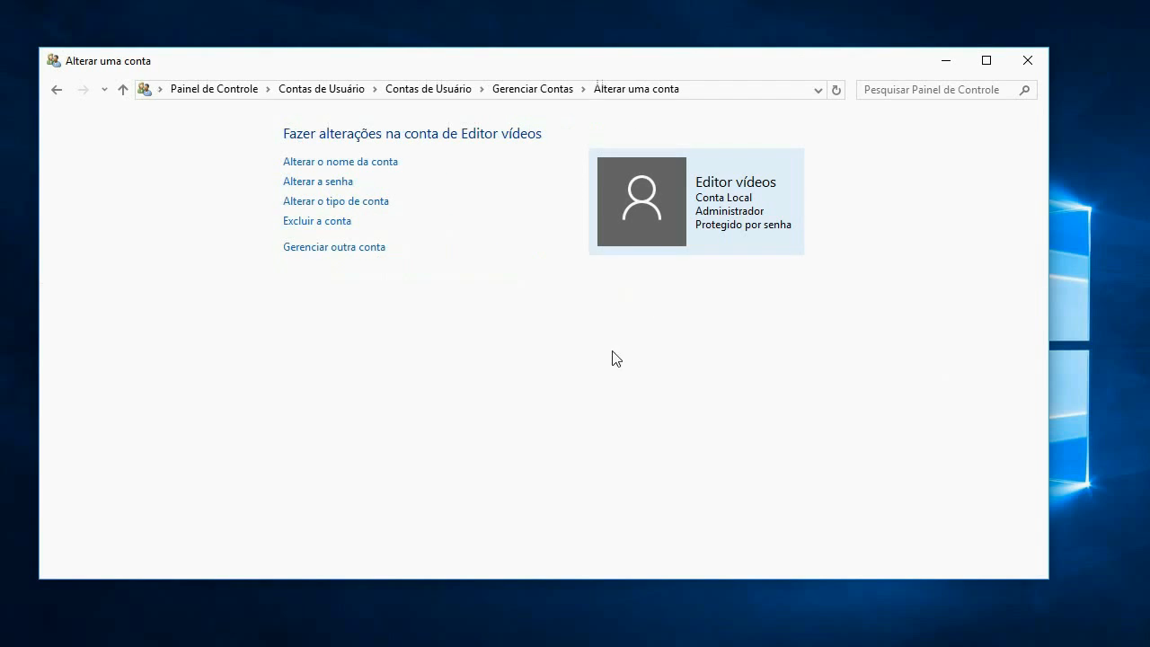